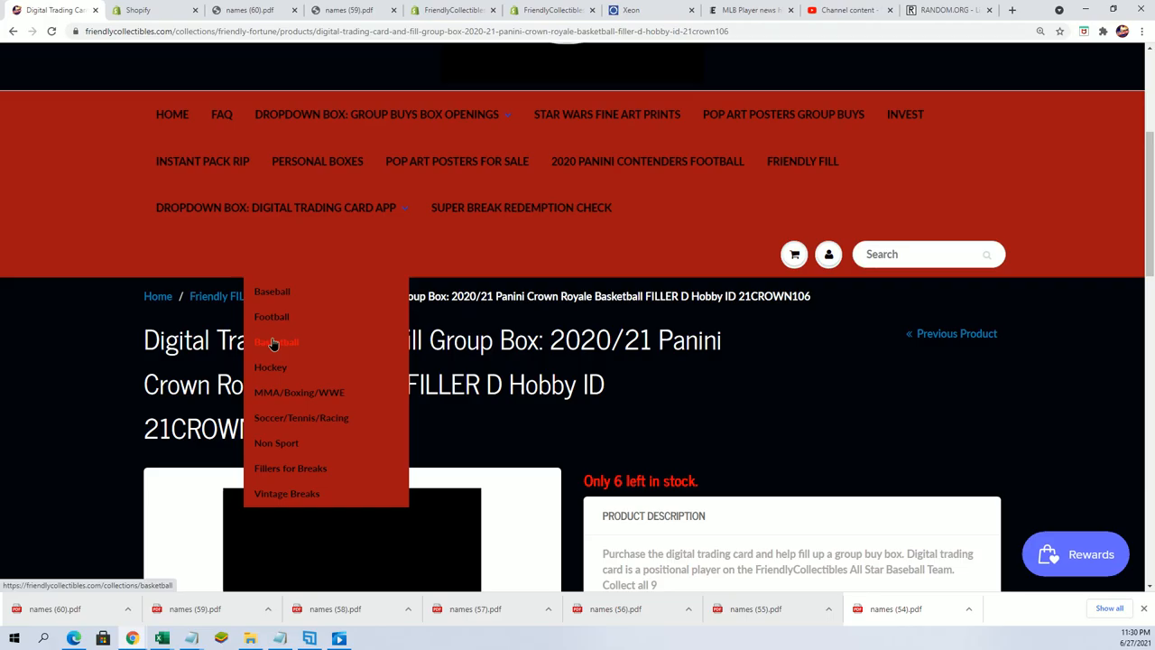
Step: View the Basketball collection's box break listings in the Friendly Collectibles store
click(276, 341)
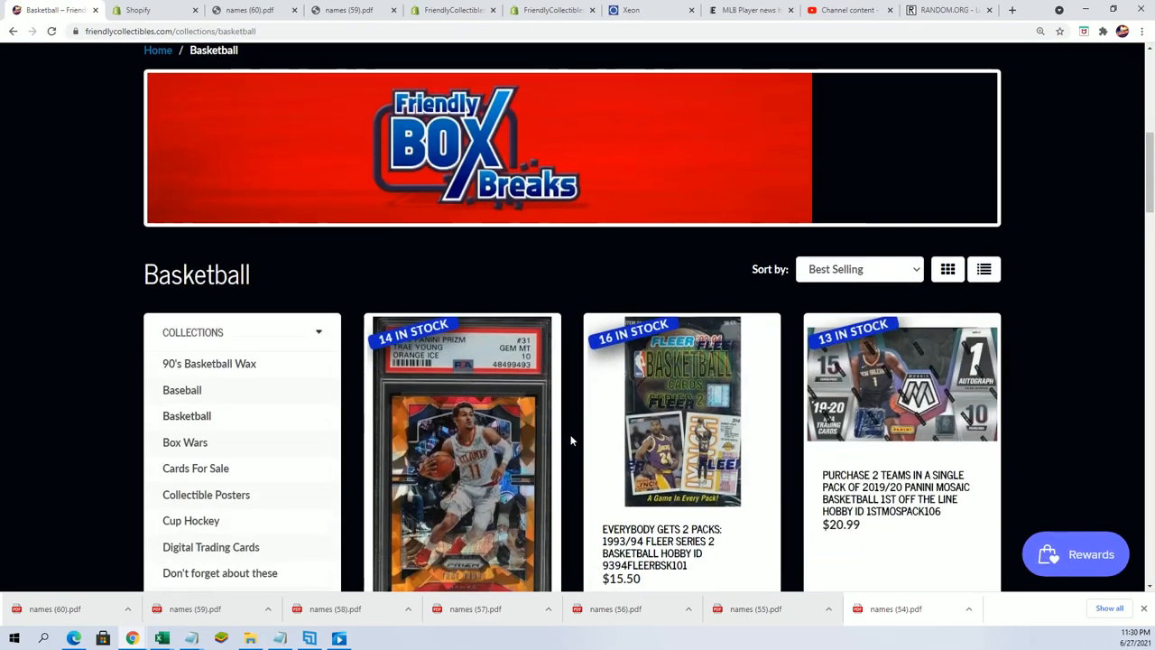
scroll(down, 3)
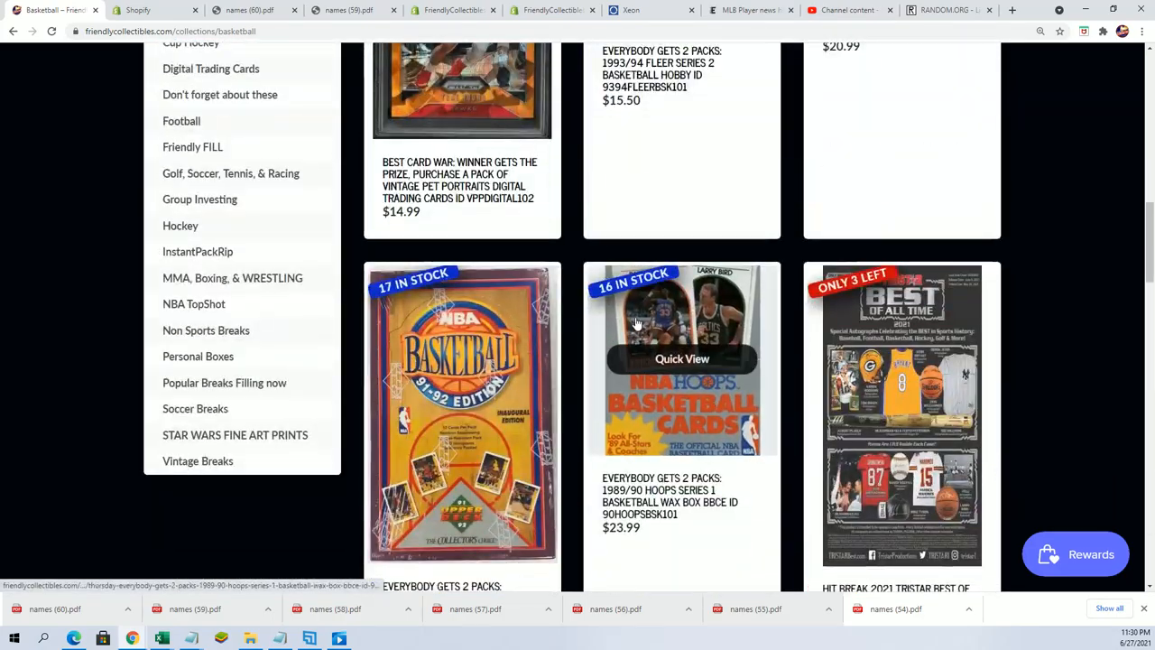
scroll(down, 3)
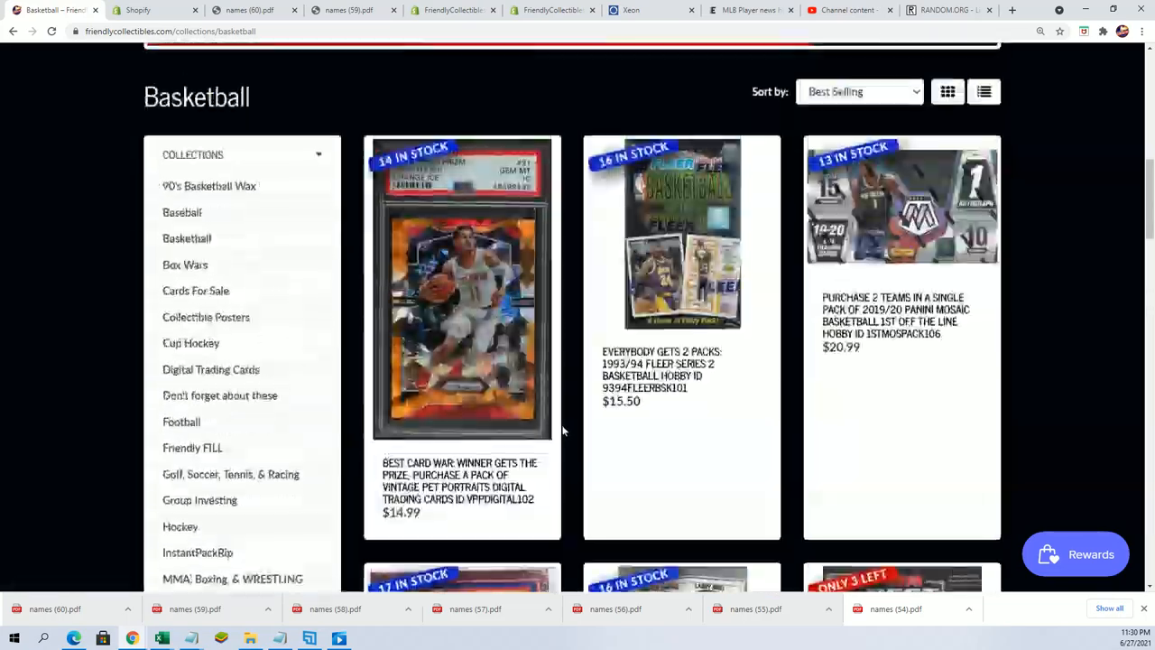
scroll(up, 3)
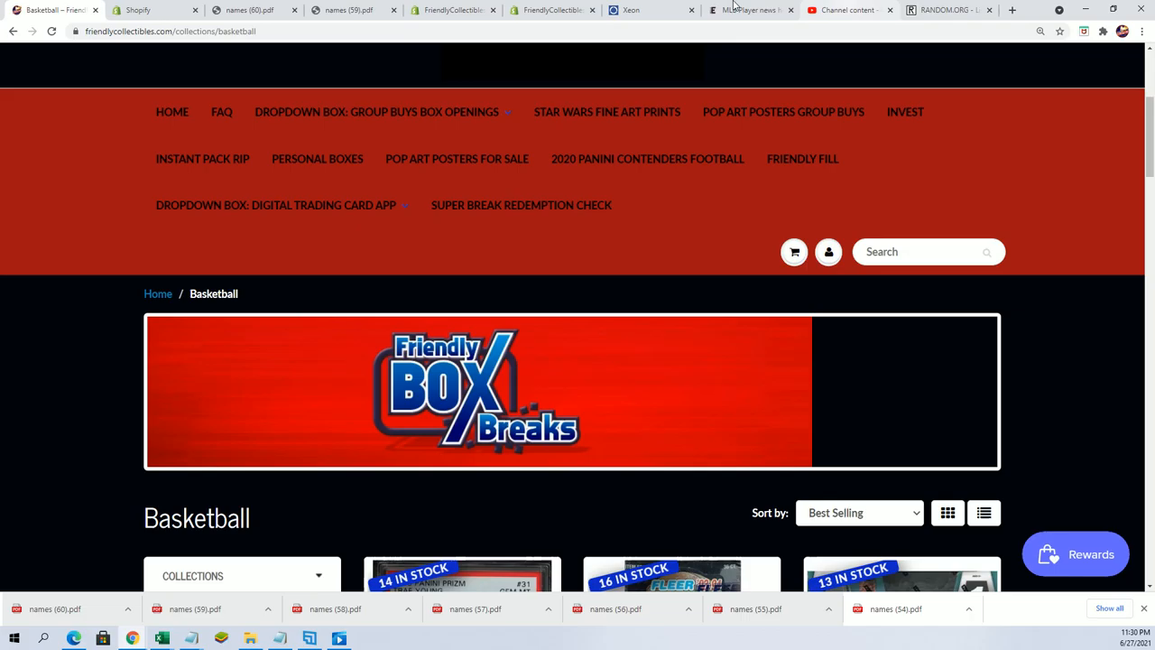
Step: Return to RANDOM.ORG's empty List Randomizer form, ready to paste the Notepad names
click(947, 11)
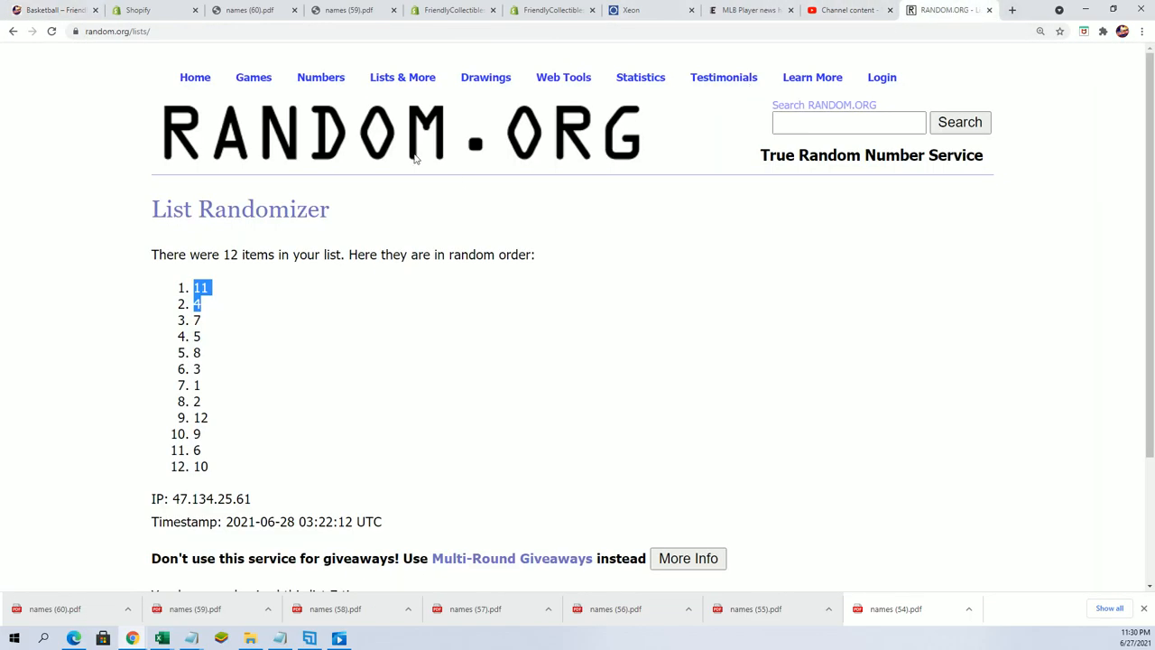
click(12, 31)
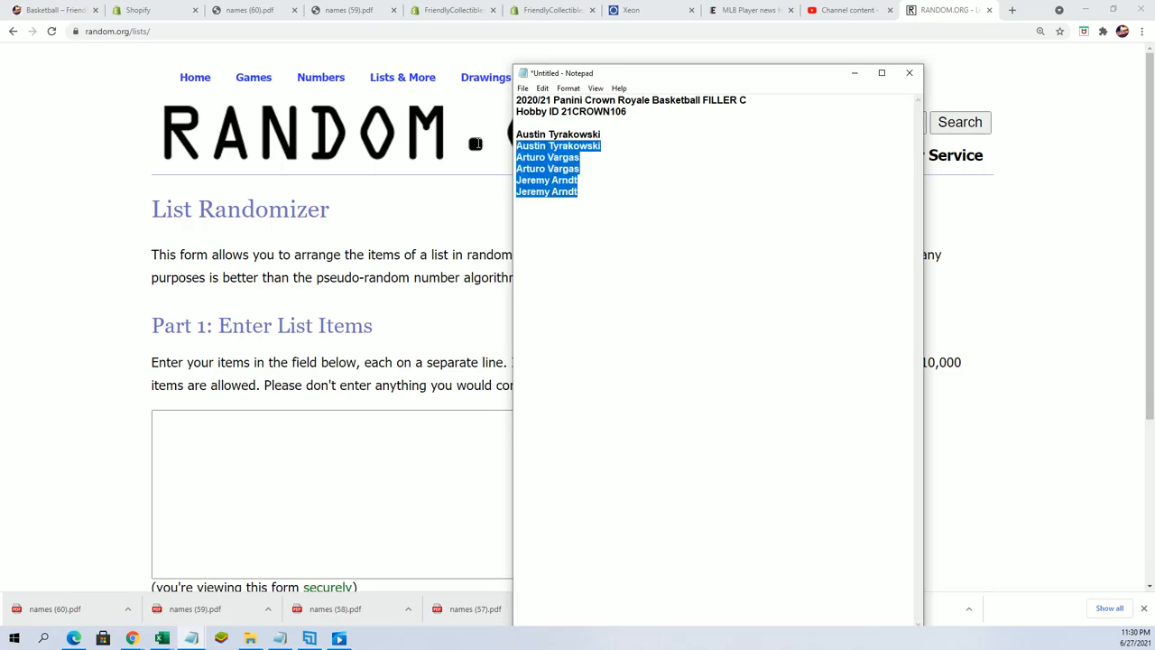
right_click(550, 163)
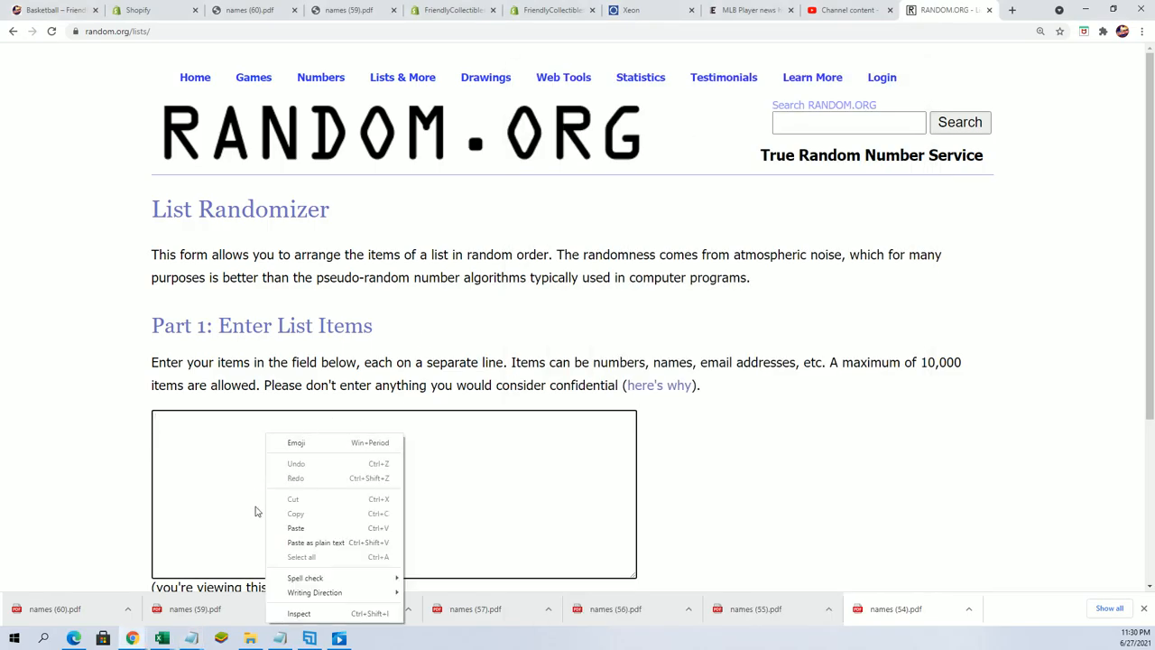
click(296, 527)
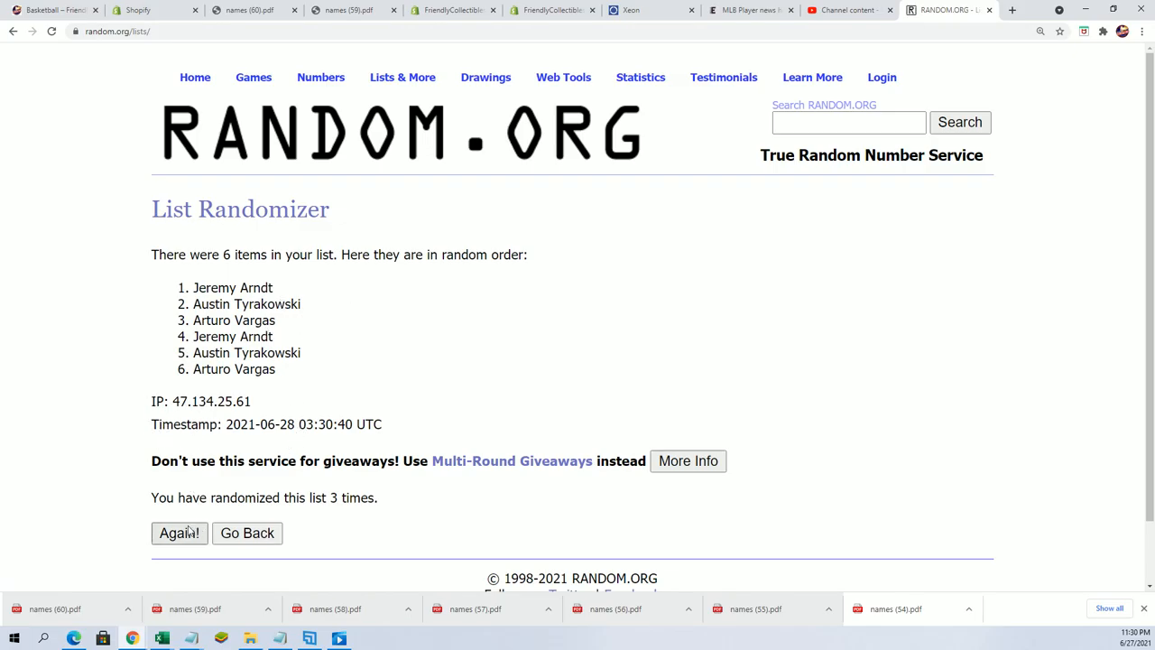
click(179, 532)
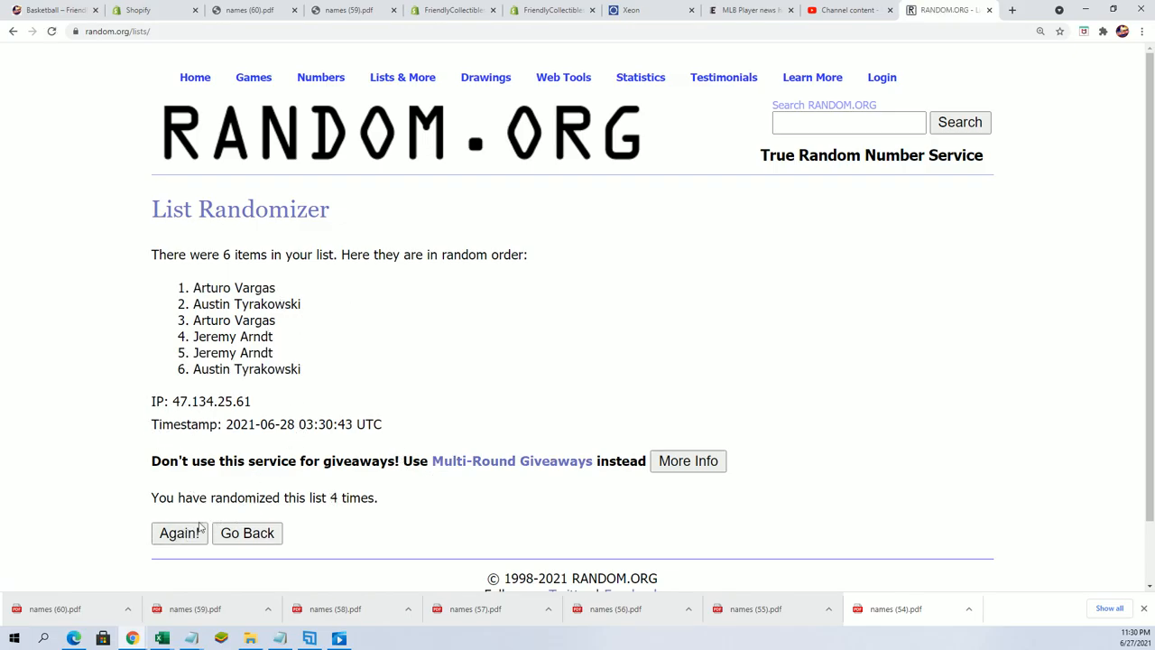
click(179, 532)
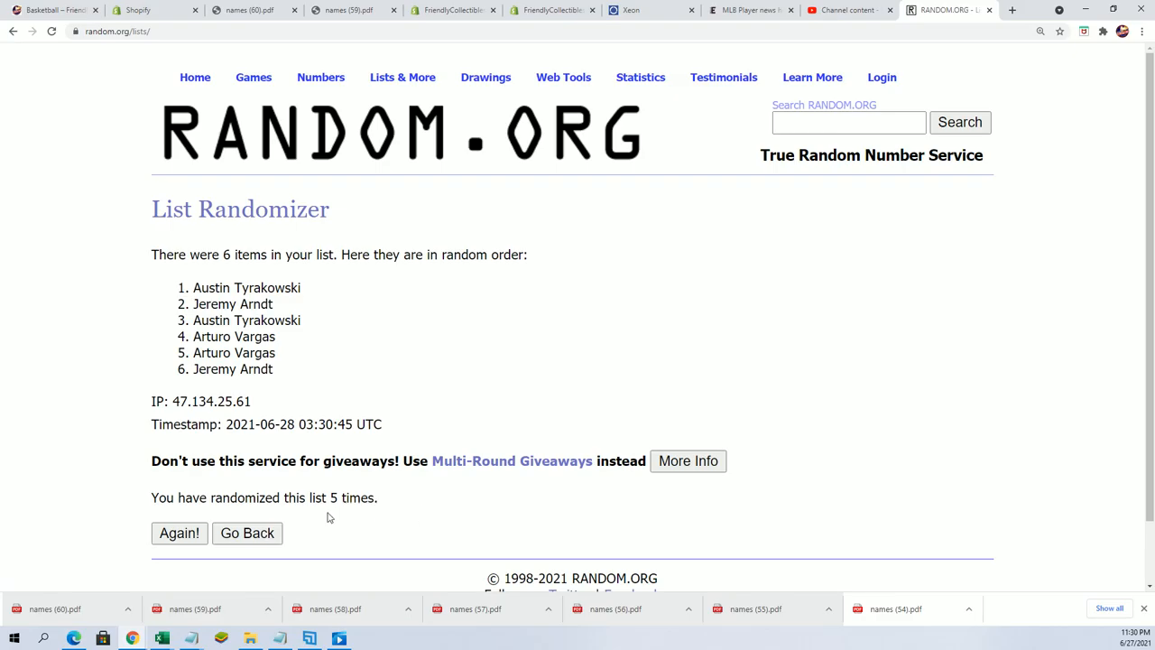
click(178, 532)
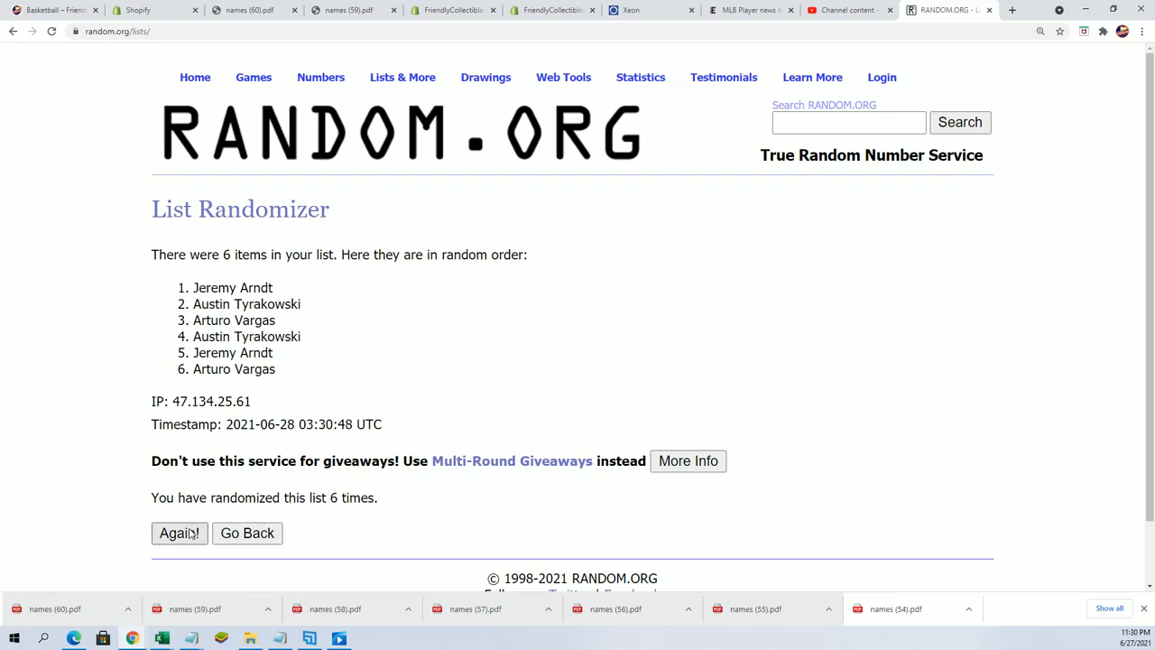
click(179, 533)
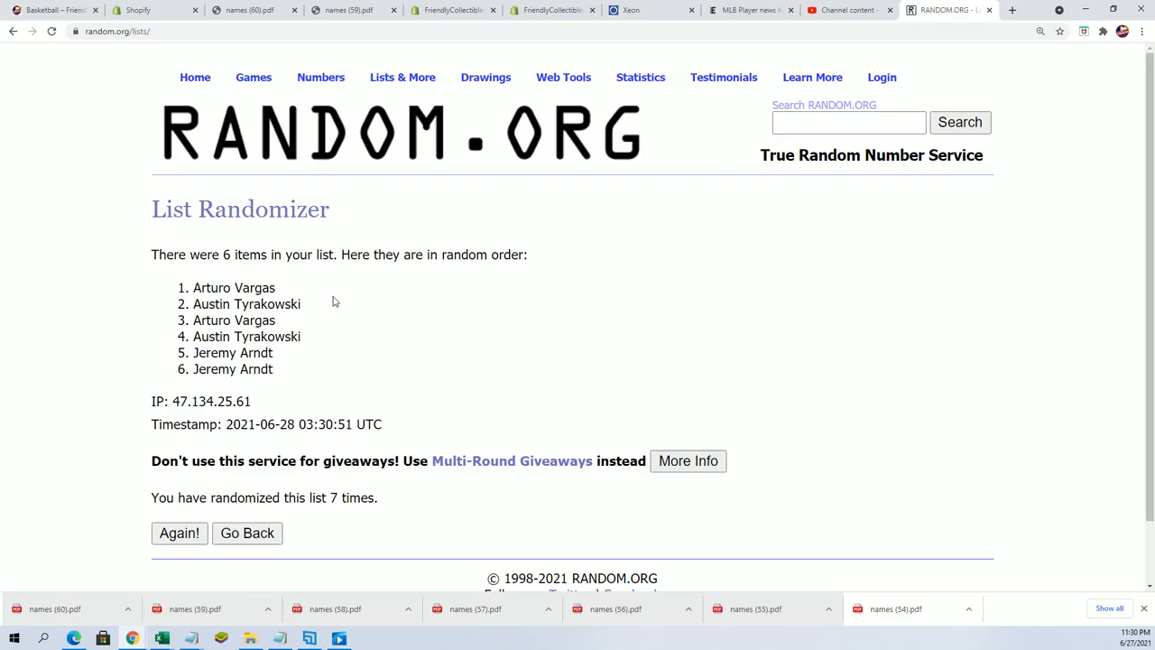
right_click(235, 303)
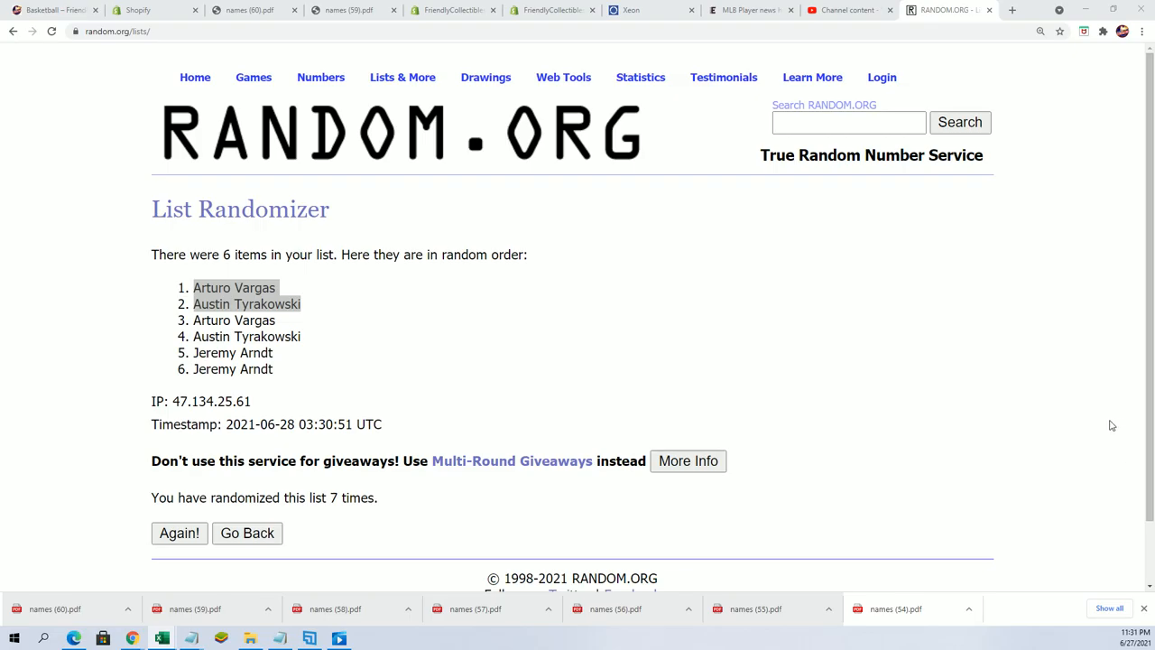
mouse_move(299, 323)
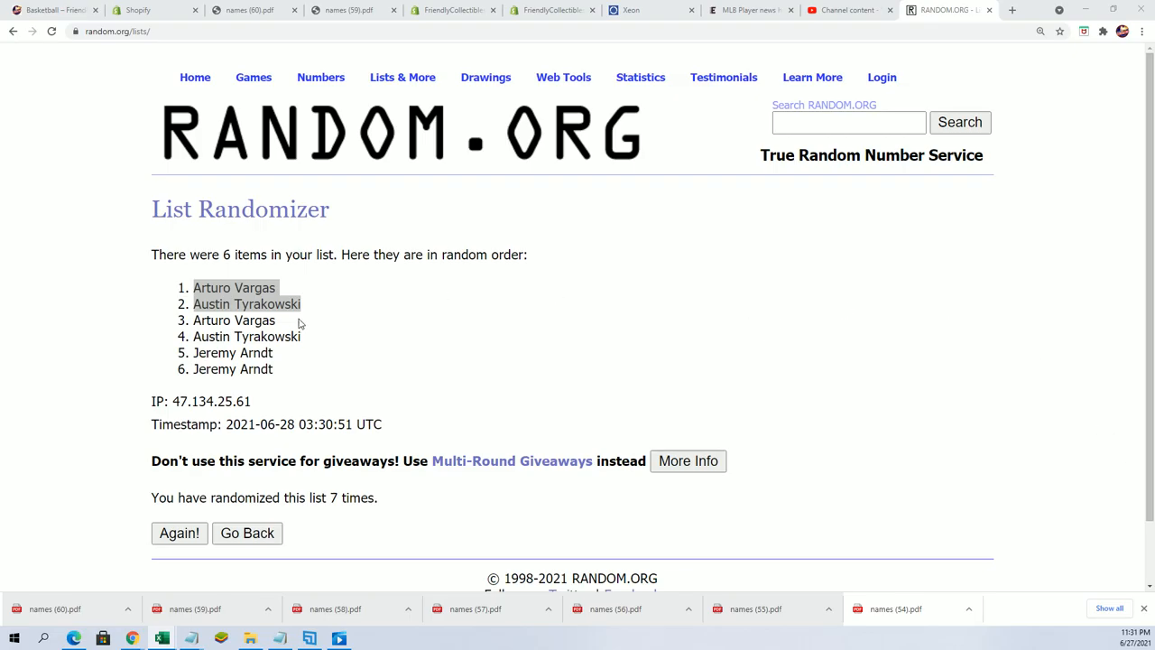
mouse_move(323, 317)
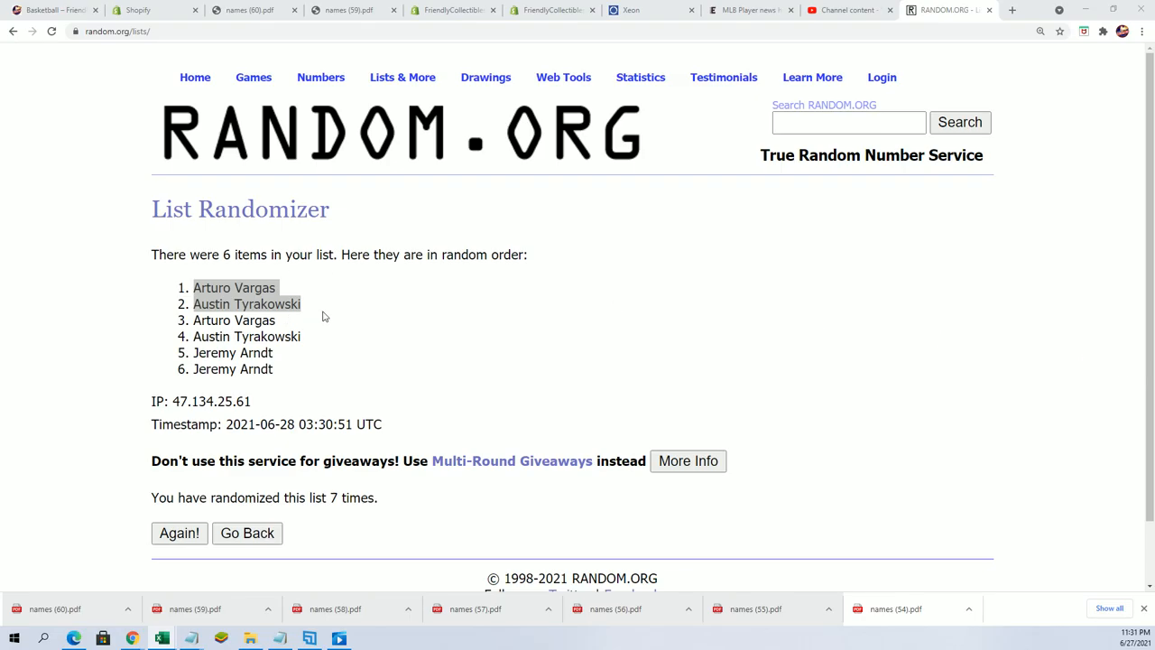